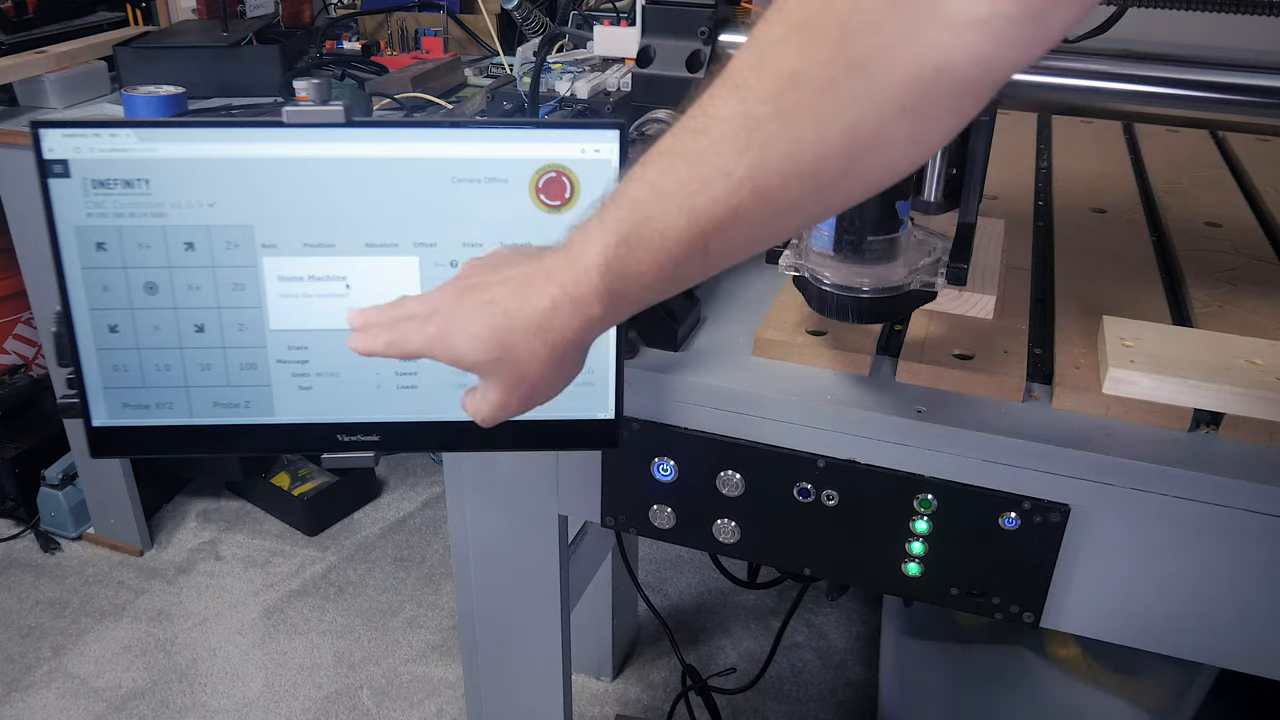
Start the homing sequence from the Home Machine prompt so the Z axis homes at zero.
click(314, 279)
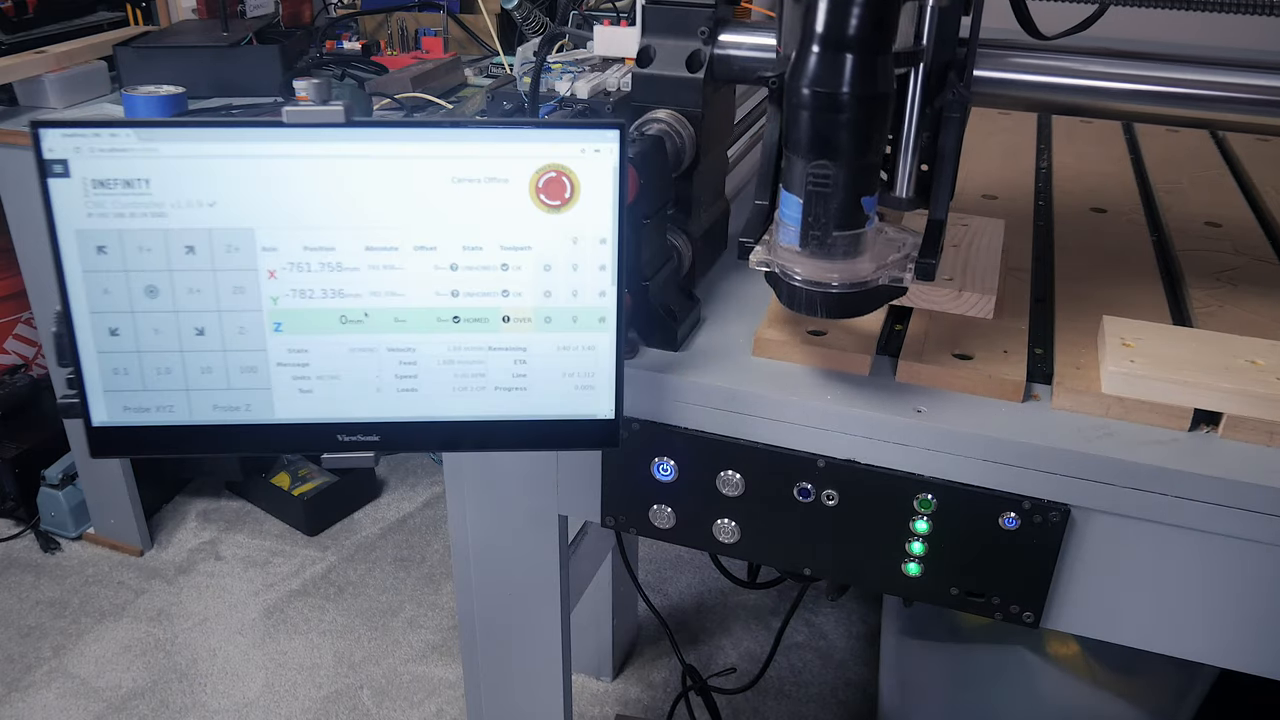